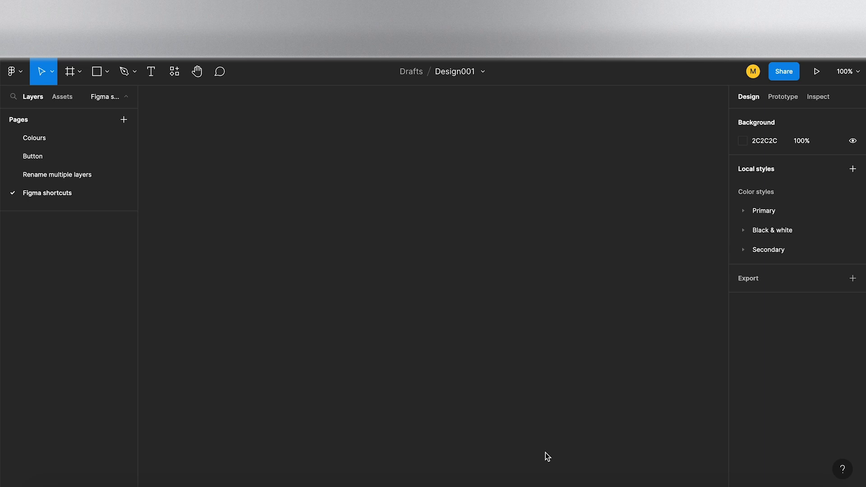
mouse_move(345, 323)
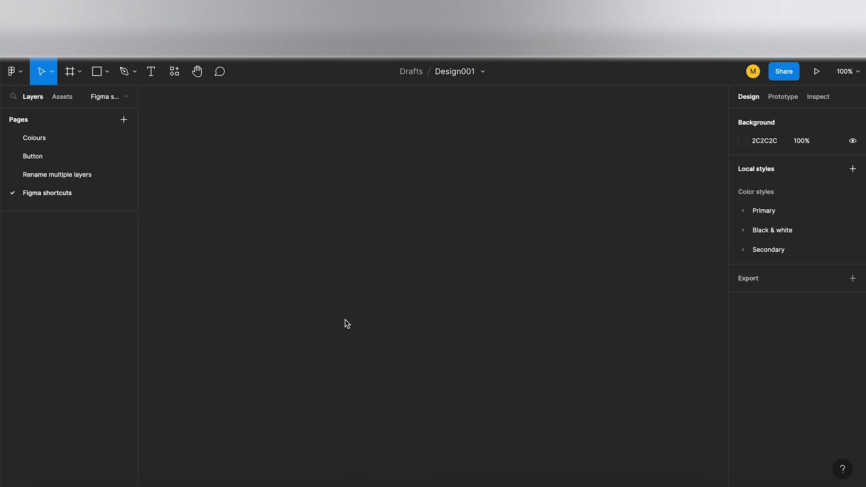
mouse_move(354, 313)
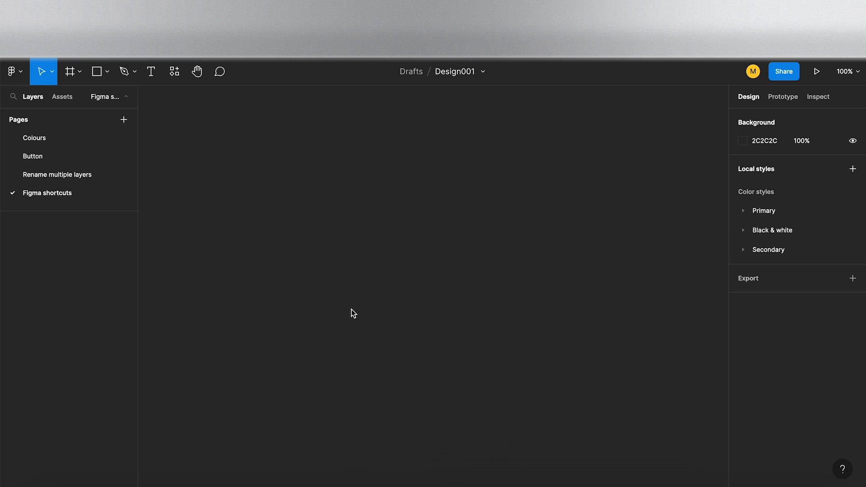
mouse_move(367, 302)
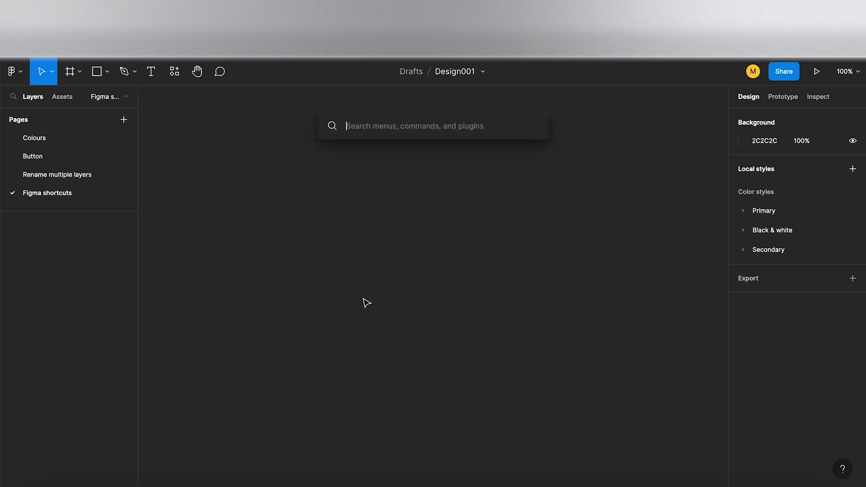
Search Quick Actions for 'file', browse the results, clear the query and close without running anything
text(f)
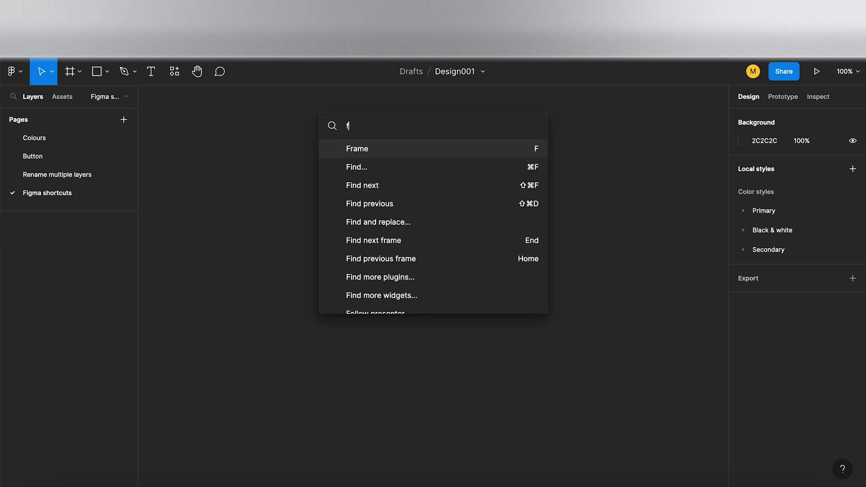
text(ile)
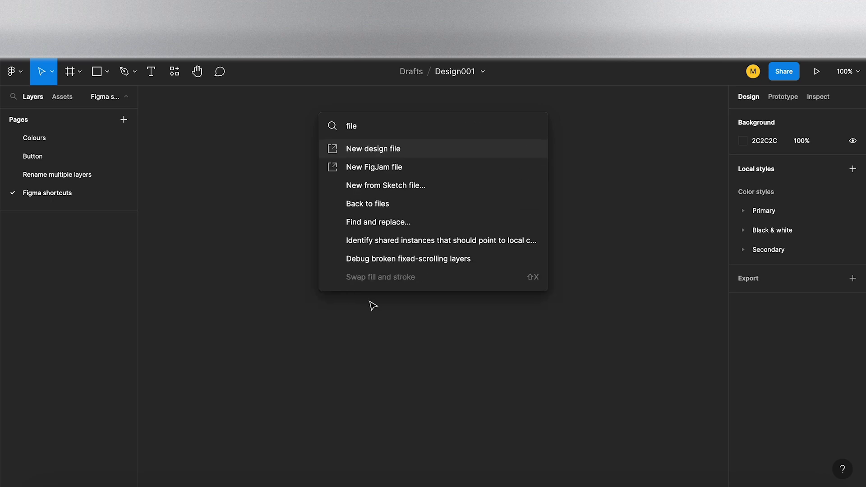
mouse_move(411, 156)
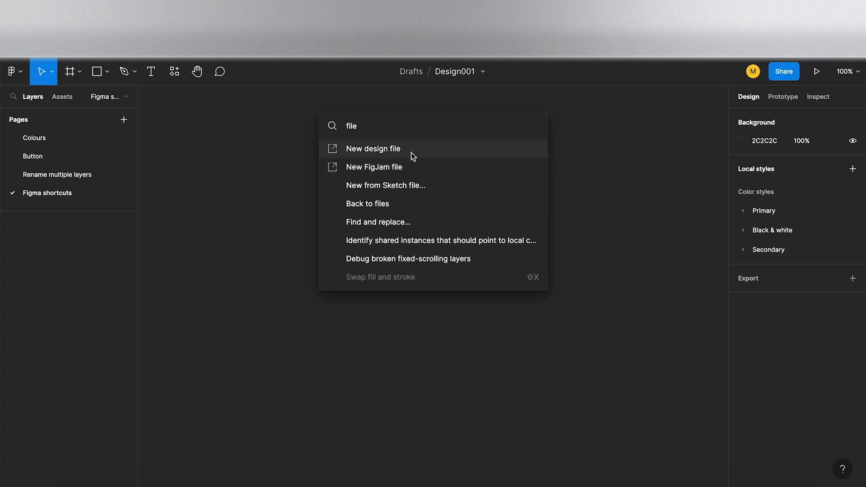
mouse_move(397, 206)
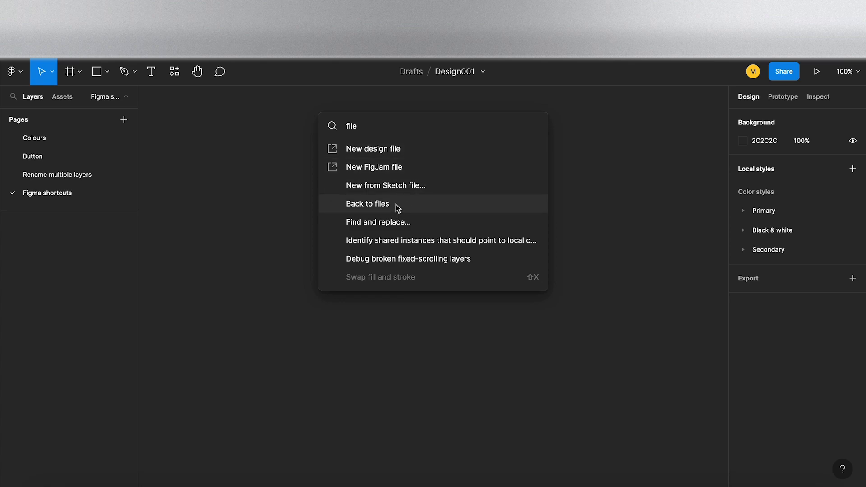
mouse_move(383, 136)
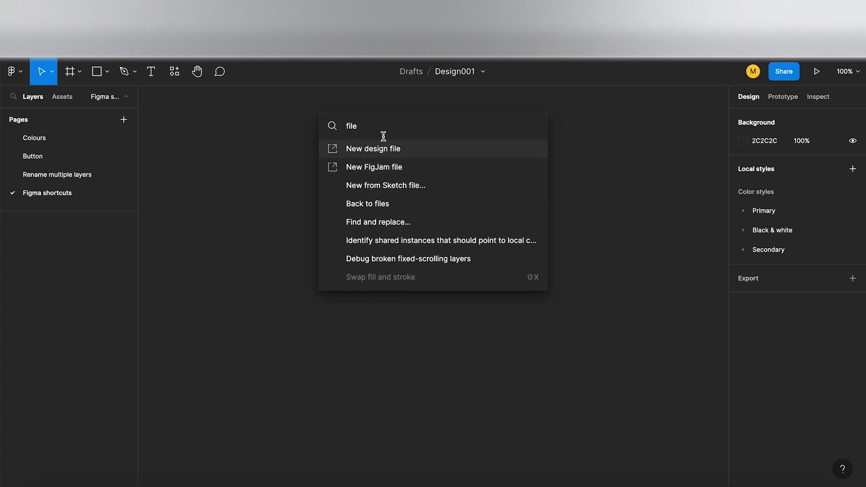
key(Backspace)
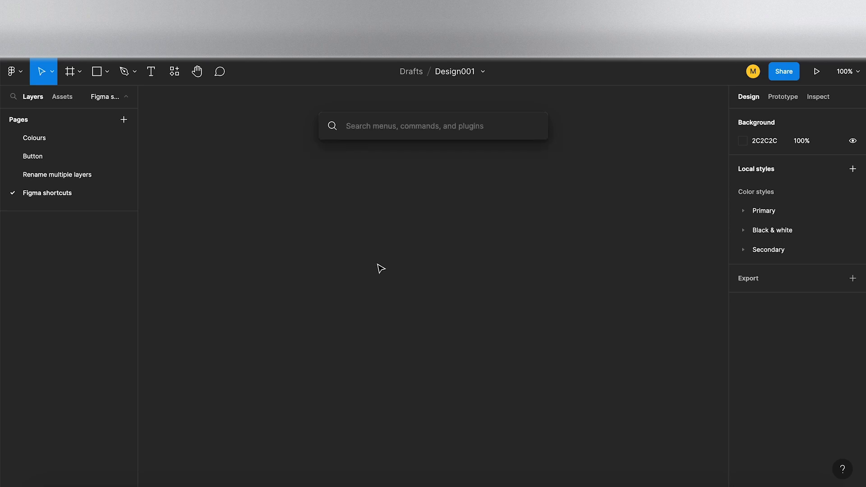
key(Escape)
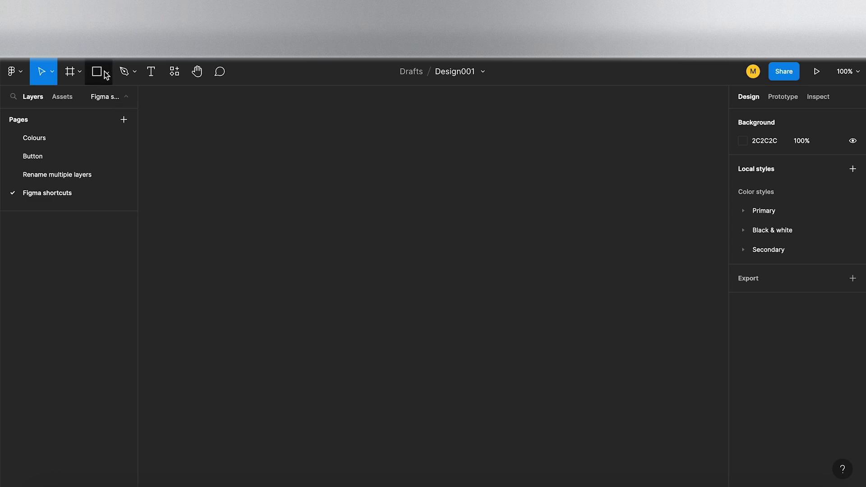
Draw a rectangle, line and grey ellipse from the shape list, then label the circle 'text' beneath it
click(108, 71)
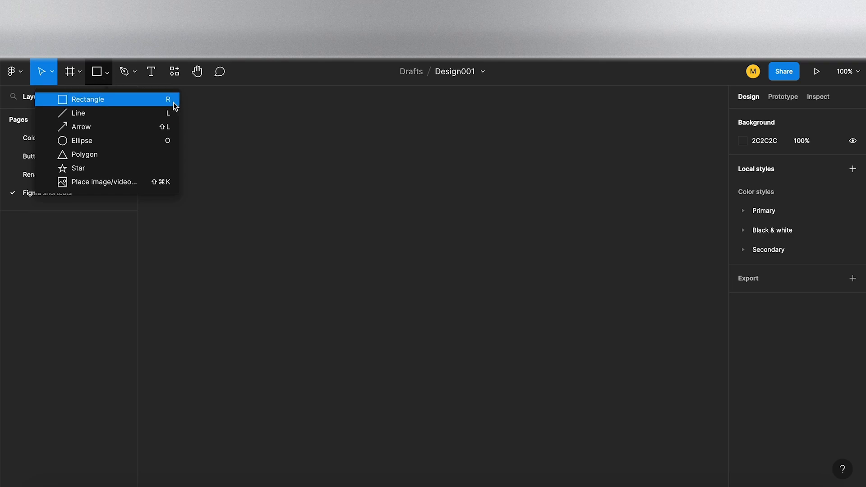
mouse_move(288, 164)
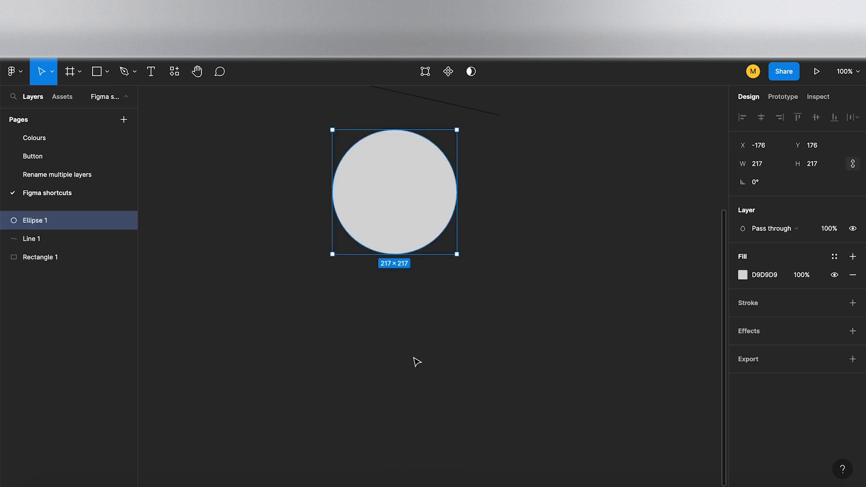
click(369, 357)
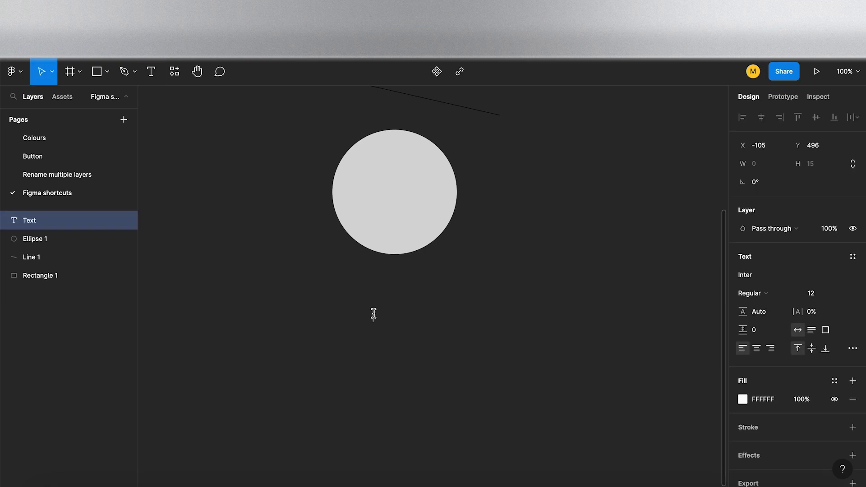
text(test)
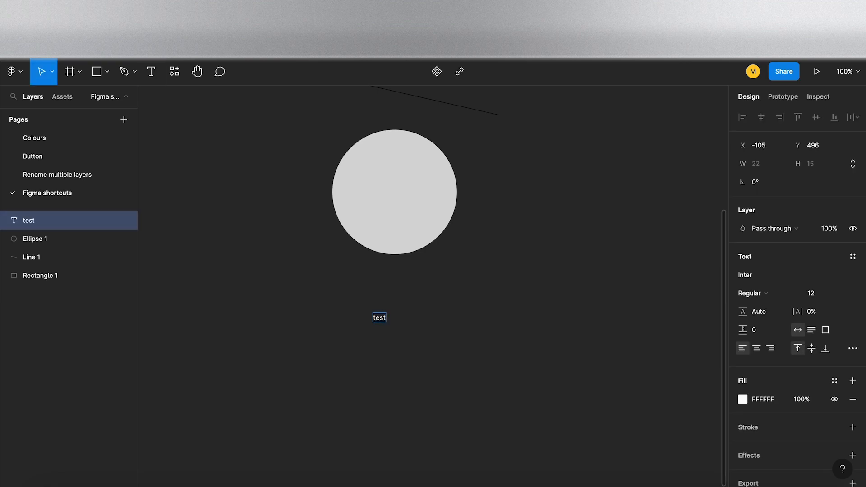
text(text)
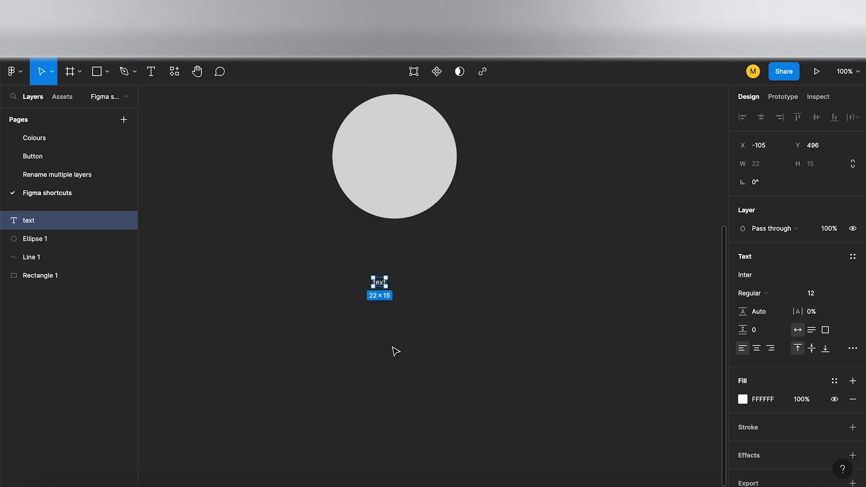
click(68, 71)
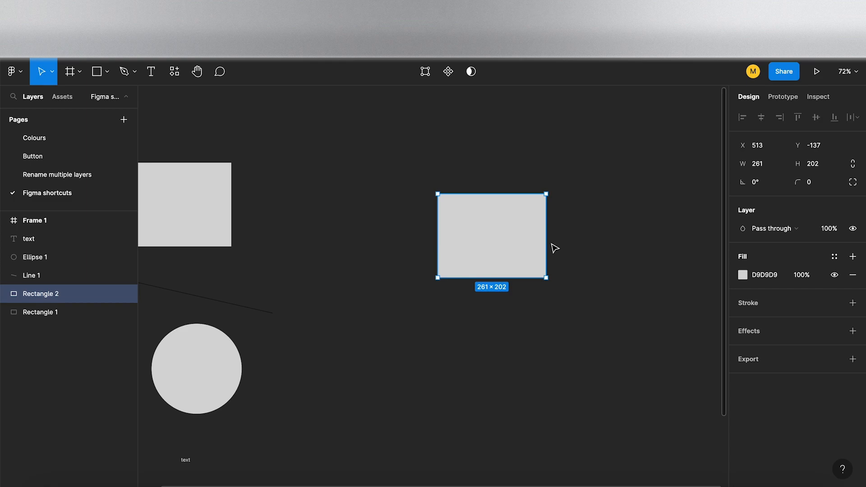
Step Rectangle 2's layer opacity up with number keys from 10% toward 90%, then deselect it
key(1)
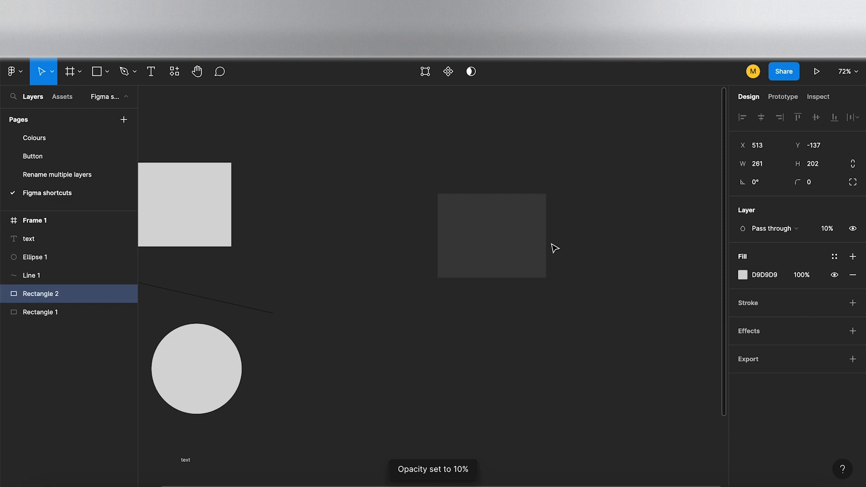
click(490, 234)
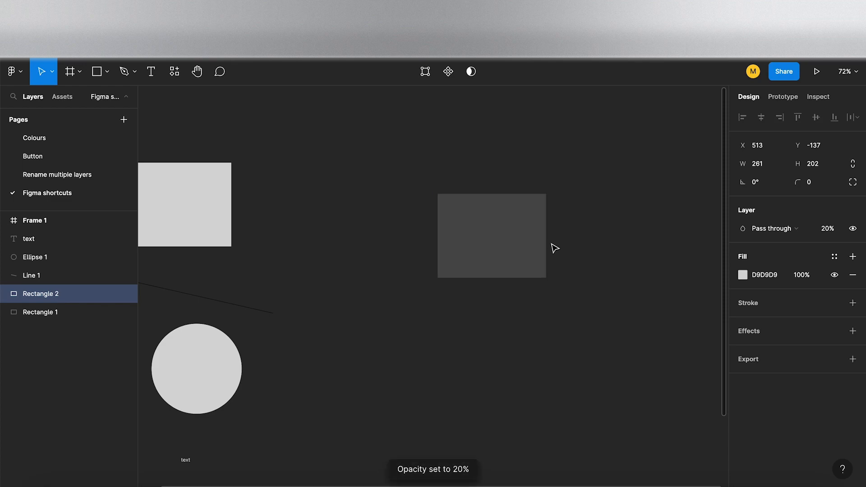
key(3)
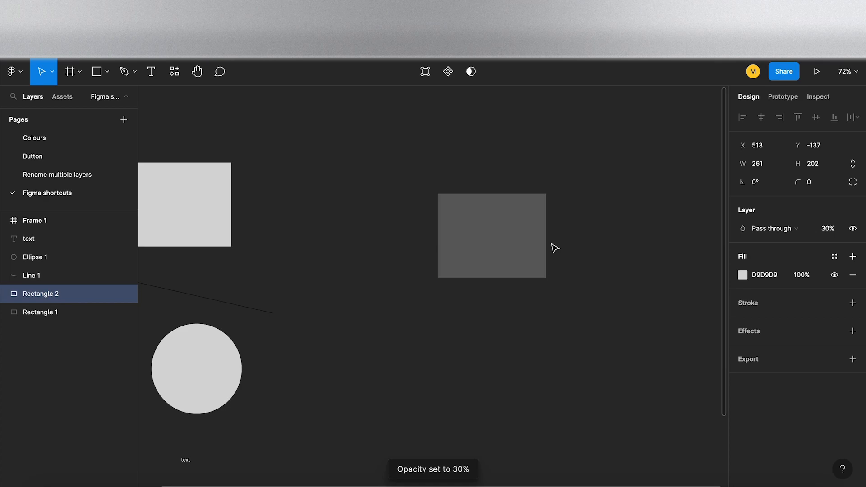
key(4)
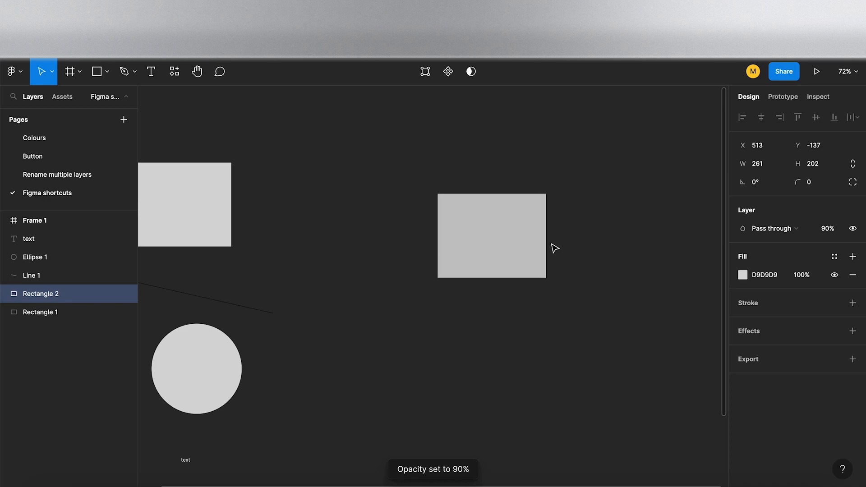
click(491, 236)
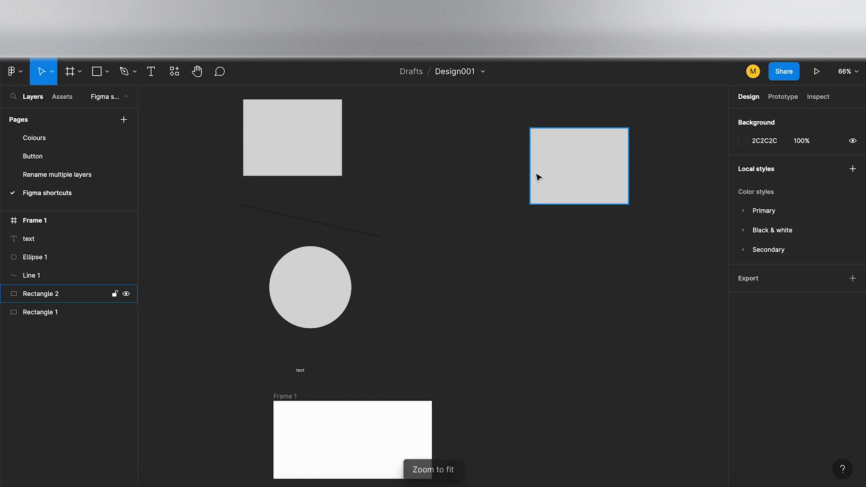
Zoom to the selected circle, then reset the view to 100% so all shapes and Frame 1 fit
click(309, 287)
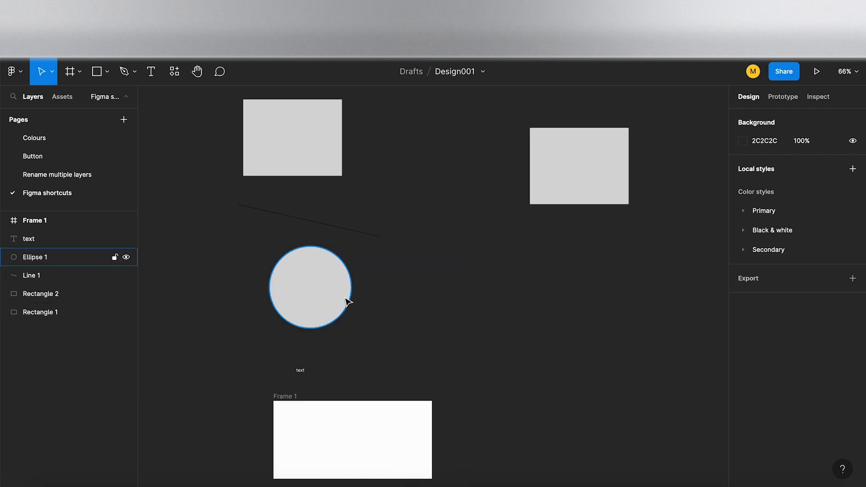
click(309, 286)
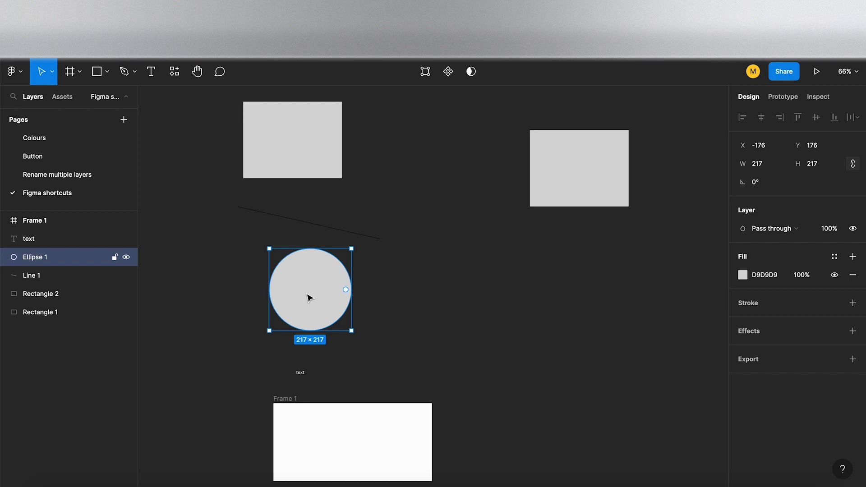
key(shift+2)
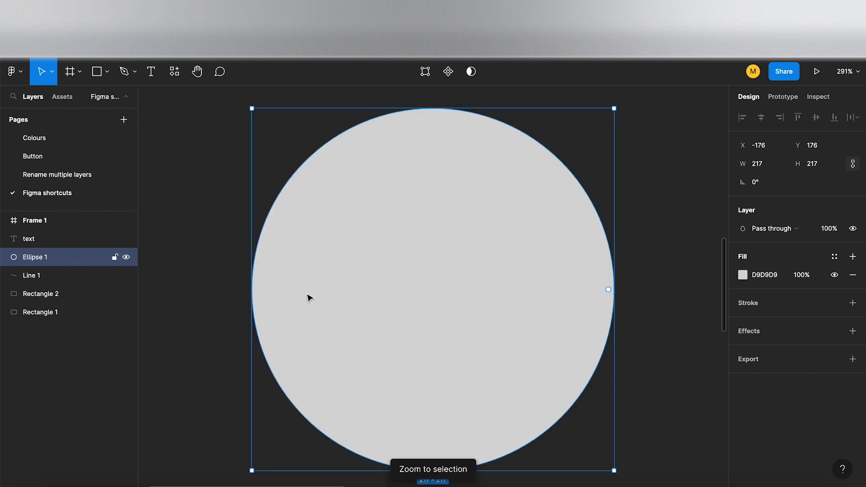
click(228, 300)
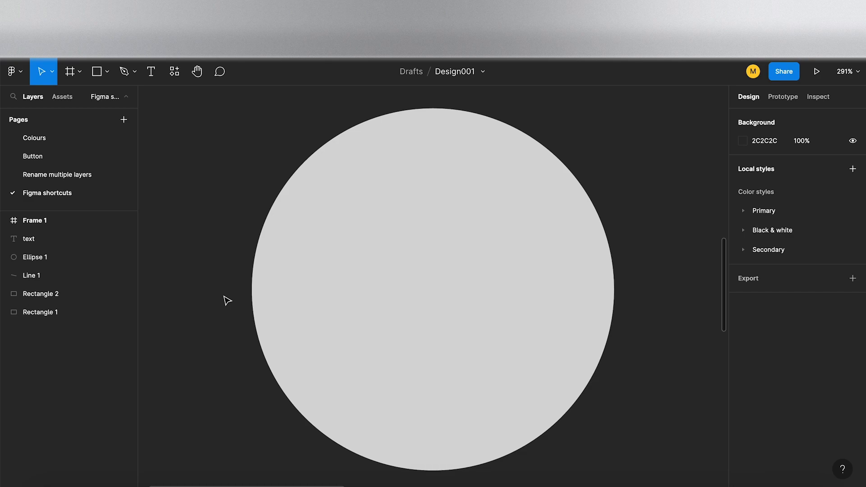
click(847, 71)
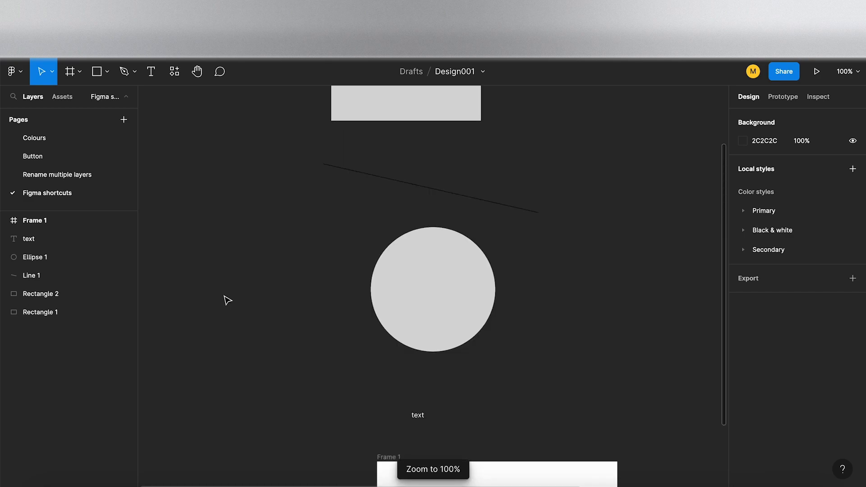
mouse_move(228, 299)
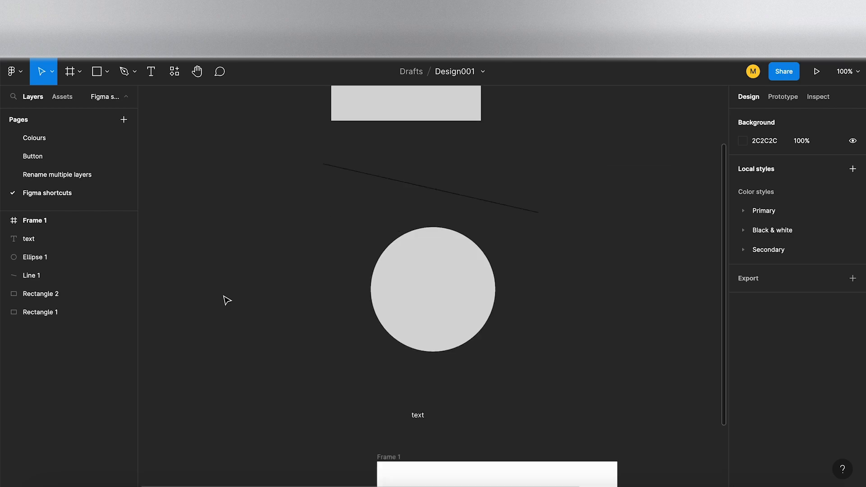
mouse_move(223, 295)
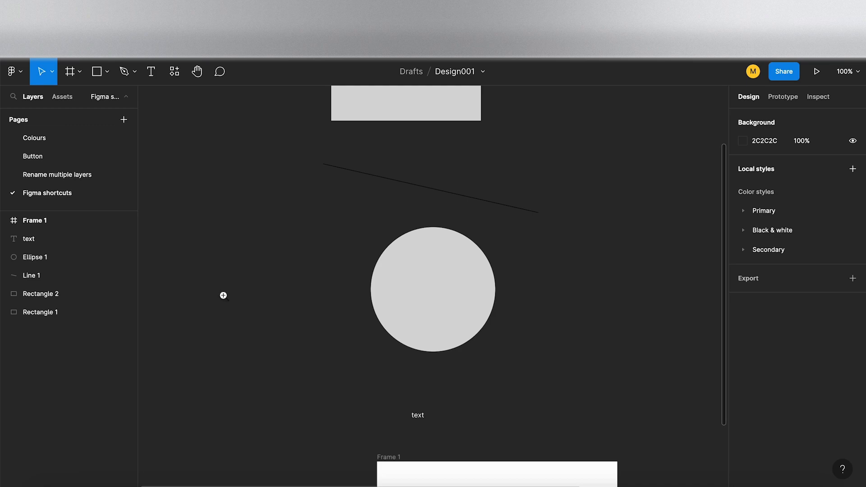
mouse_move(226, 299)
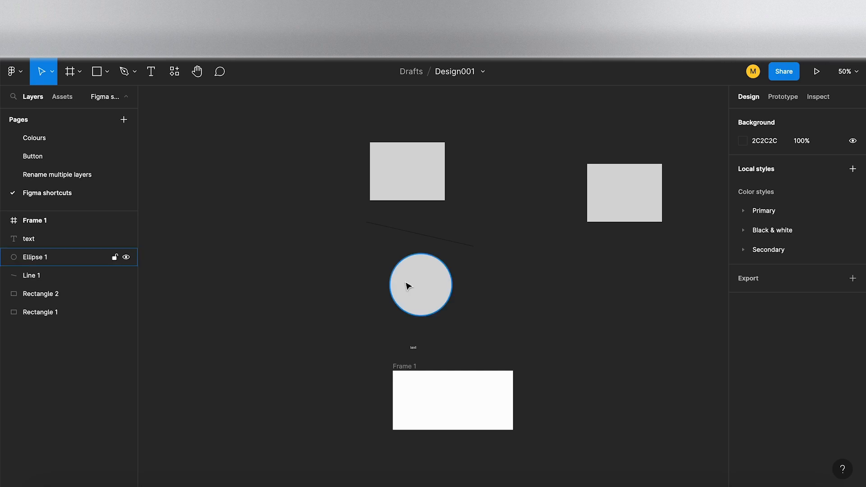
Duplicate a rectangle as Rectangle 3 and nudge it down-right to X 1214, Y 176
click(623, 281)
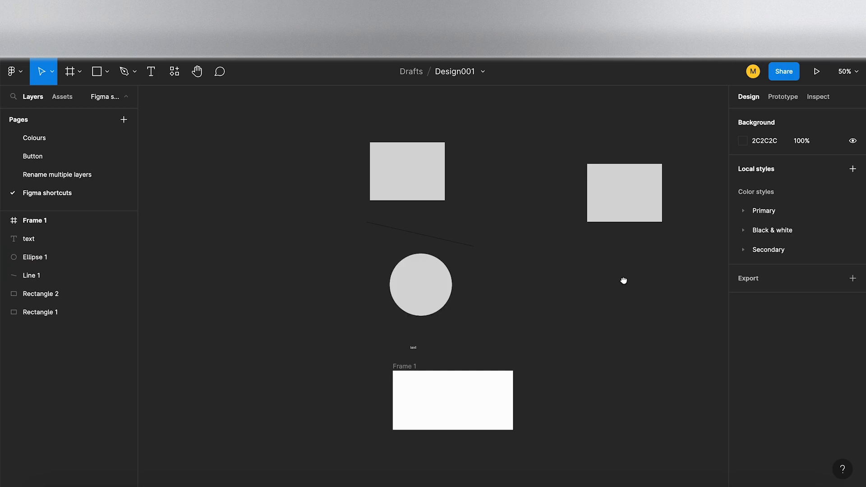
click(330, 223)
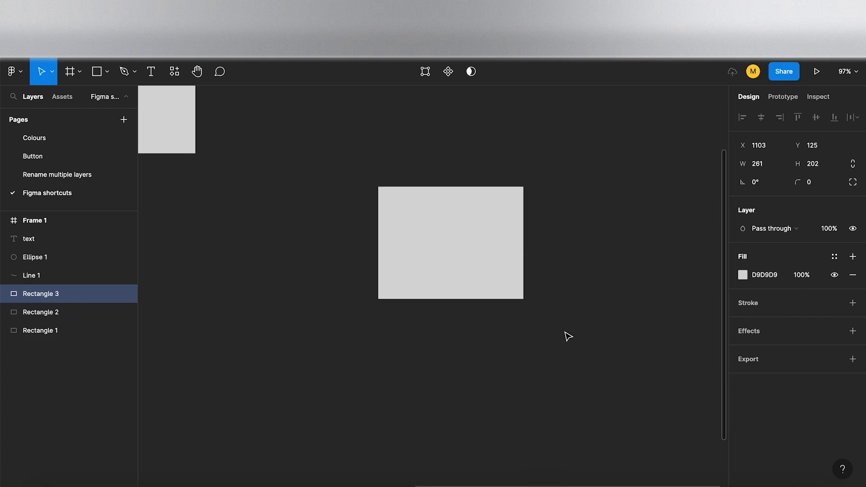
click(450, 242)
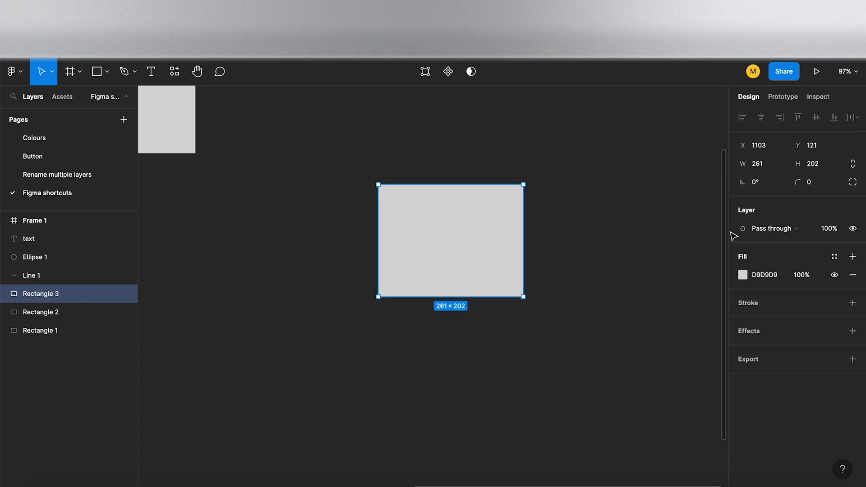
click(814, 145)
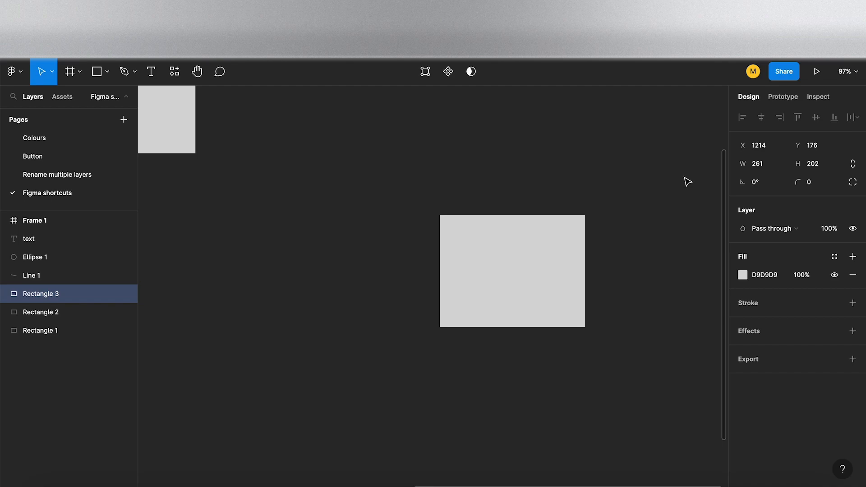
click(512, 270)
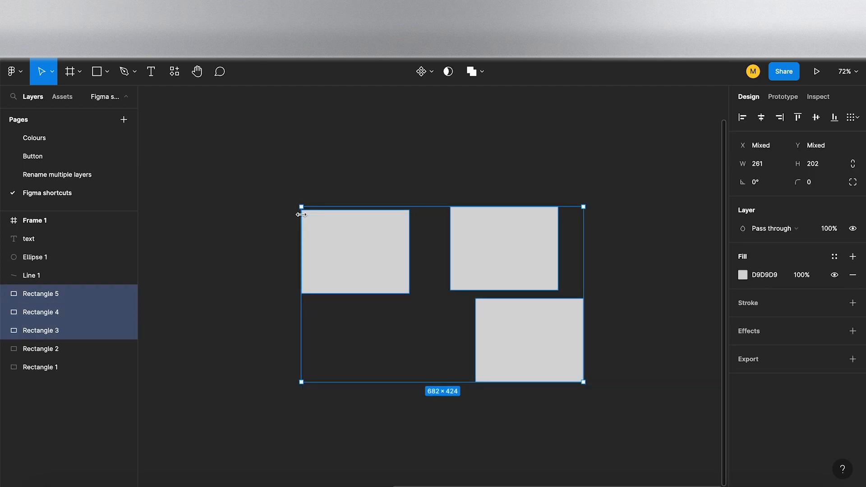
Add auto layout (Shift+A) to the three rectangles and set Frame 2 to horizontal with 24 spacing
key(shift+a)
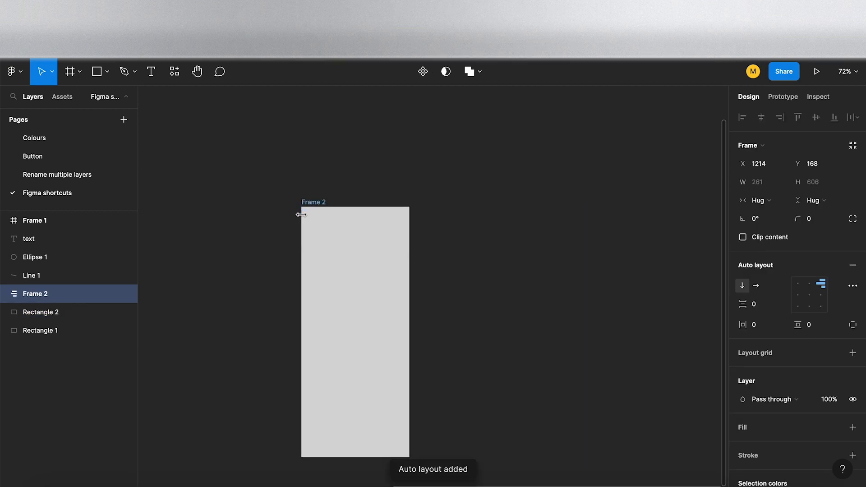
click(356, 331)
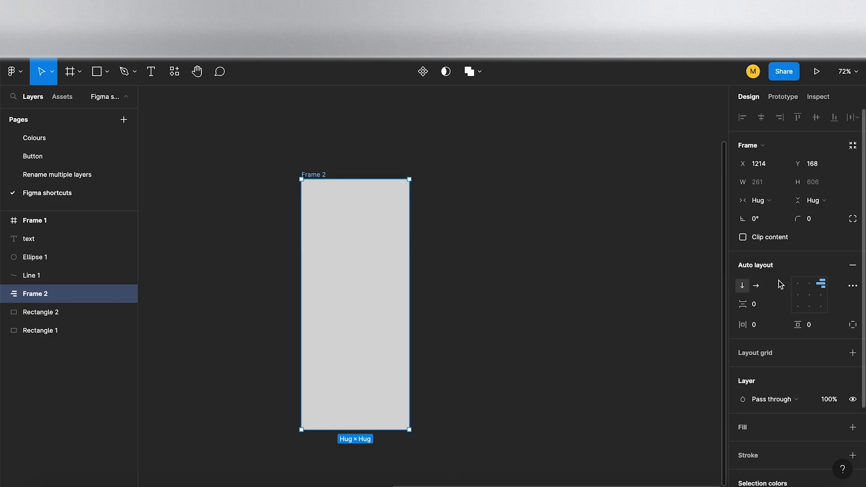
mouse_move(757, 285)
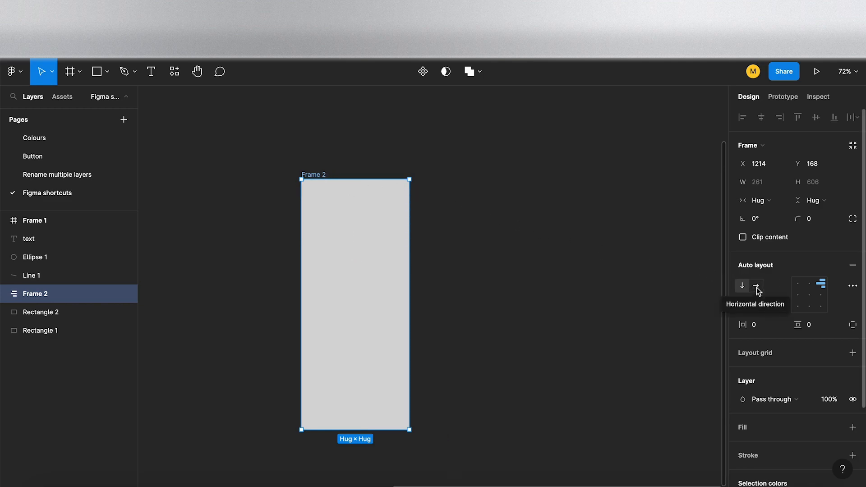
click(756, 286)
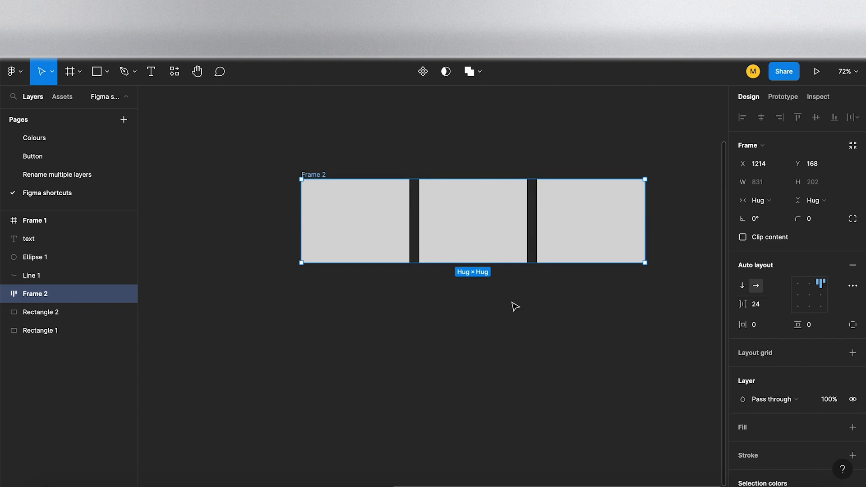
mouse_move(426, 345)
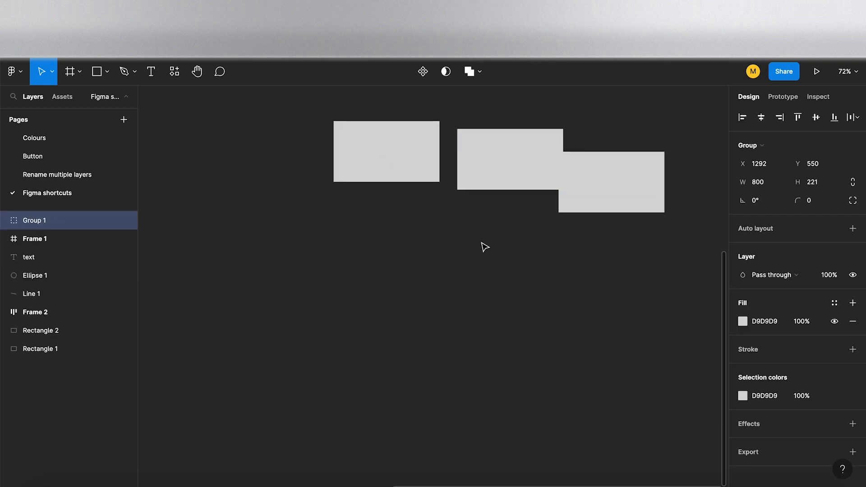
Group the three overlapping rectangles into Group 1 and expand it in Layers to show Rectangles 6–8
click(35, 220)
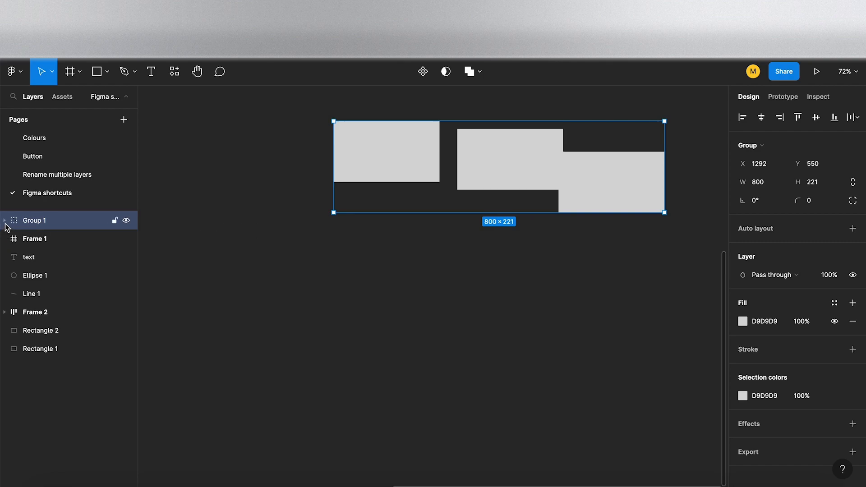
click(4, 220)
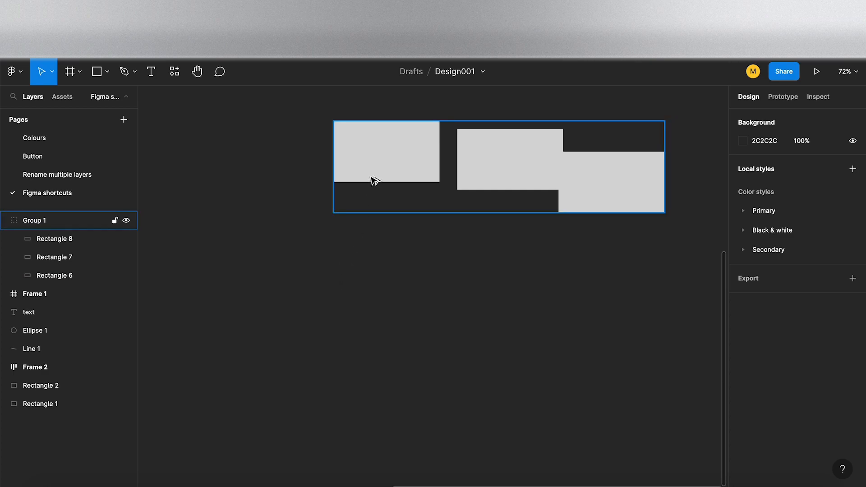
click(398, 277)
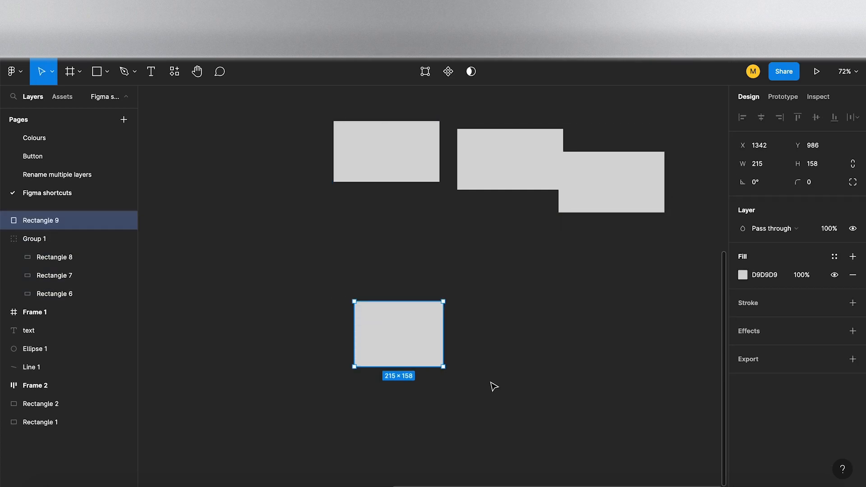
mouse_move(516, 352)
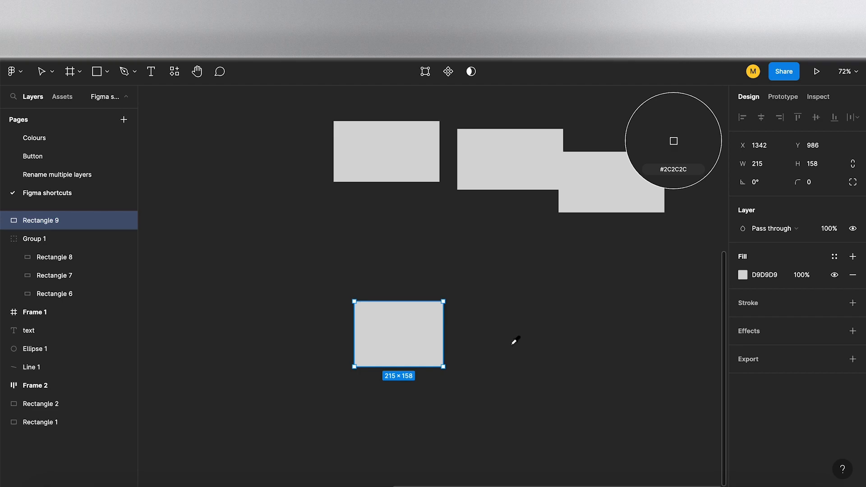
mouse_move(503, 302)
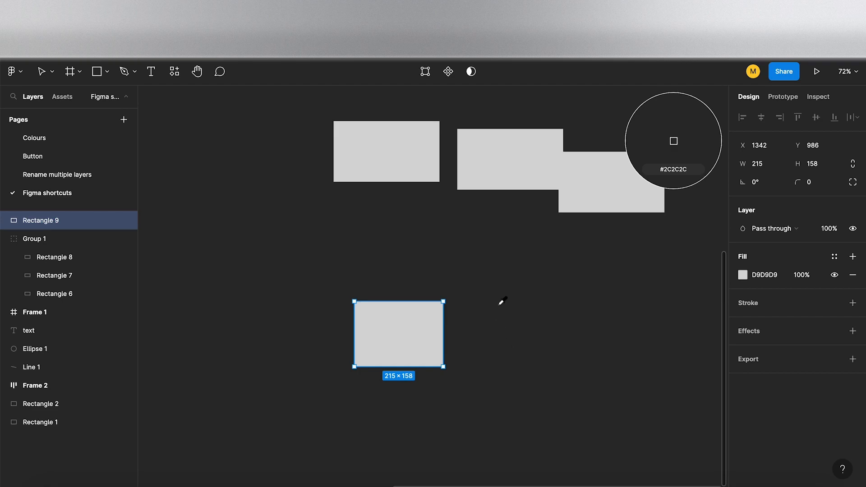
mouse_move(635, 166)
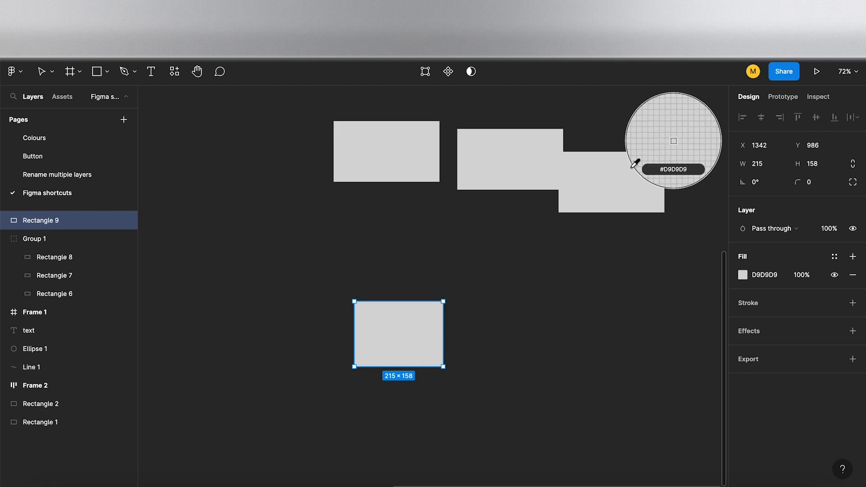
mouse_move(518, 171)
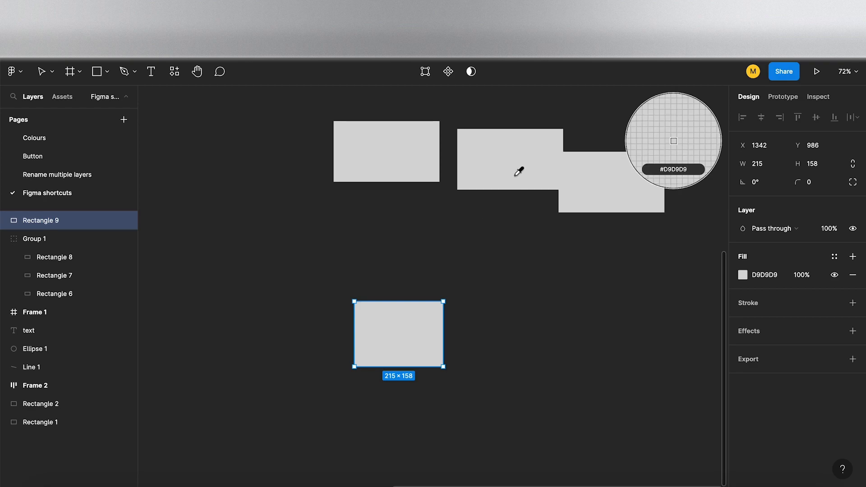
mouse_move(416, 145)
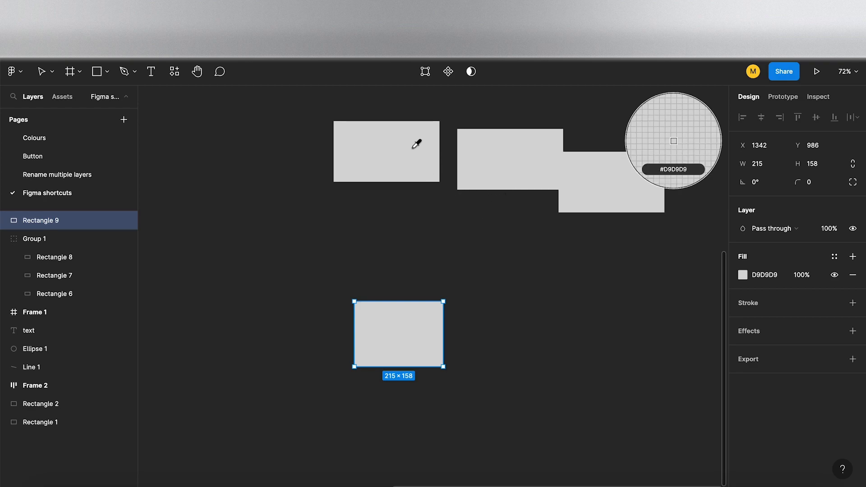
mouse_move(262, 201)
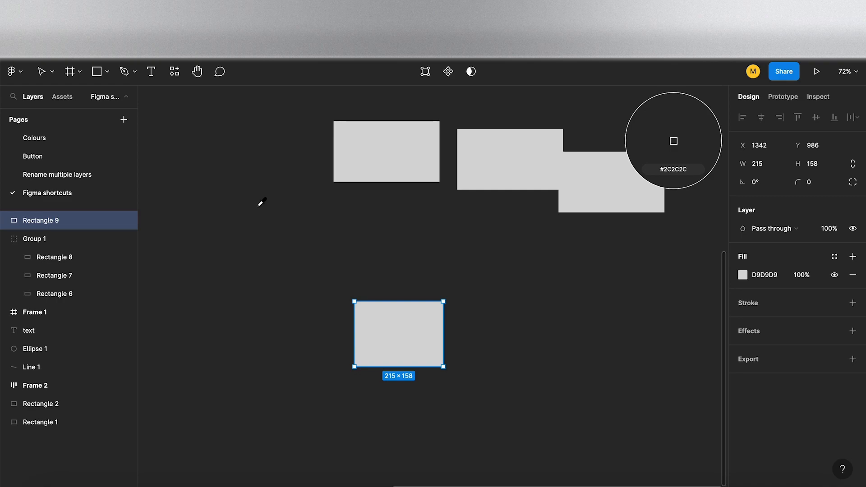
mouse_move(267, 195)
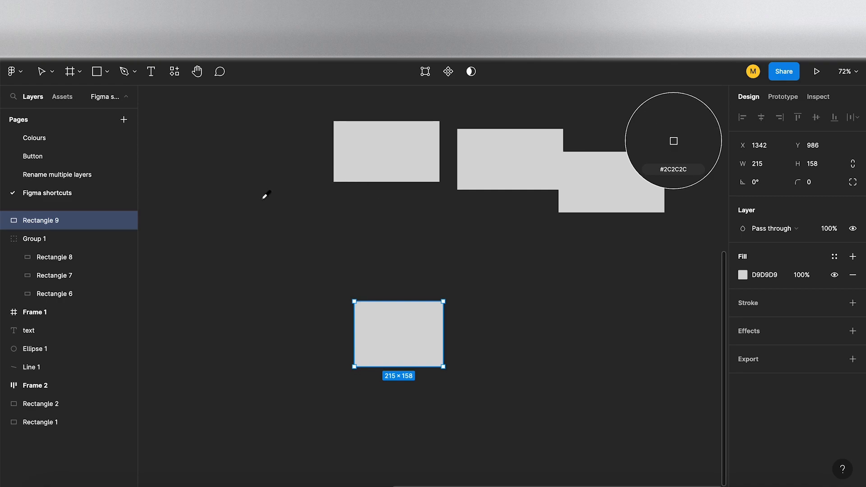
mouse_move(283, 249)
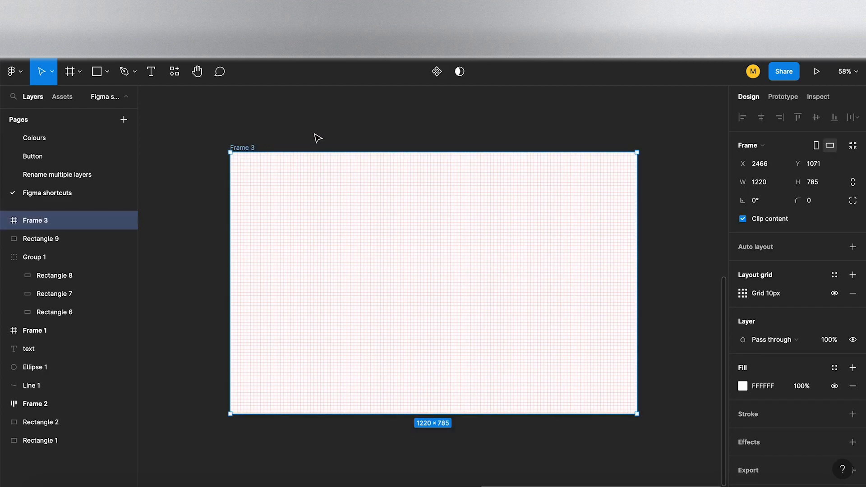
mouse_move(350, 142)
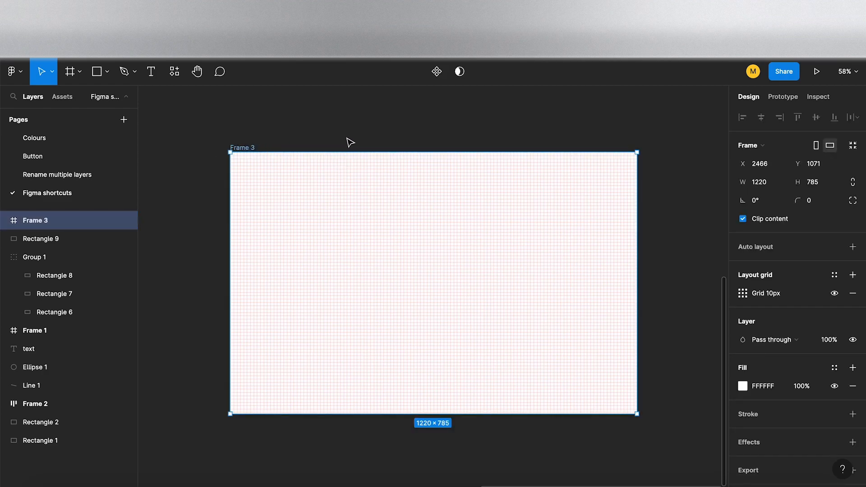
click(835, 293)
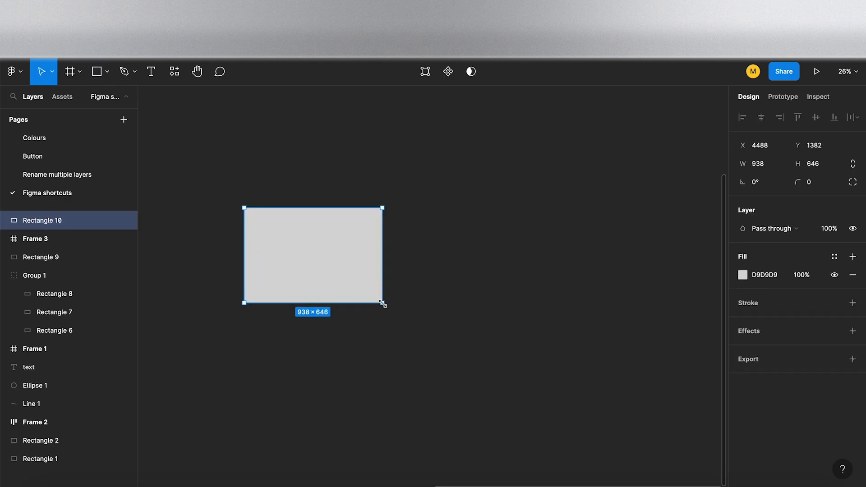
mouse_move(273, 303)
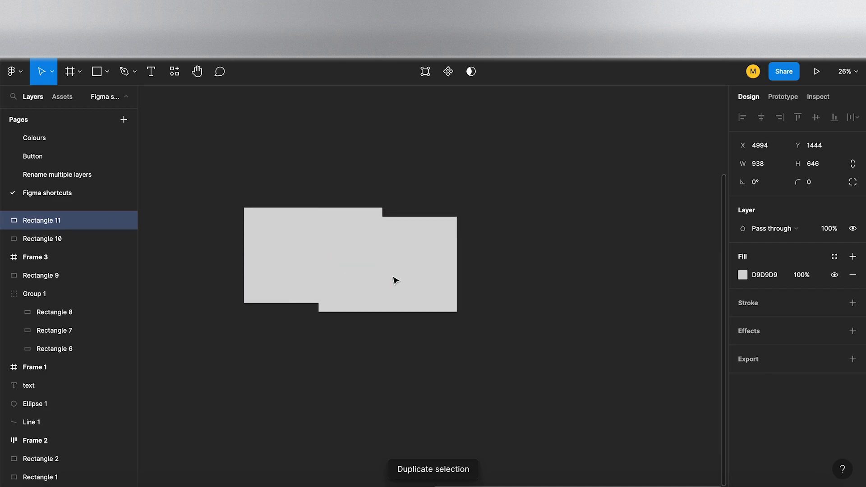
Duplicate the grey rectangle with Ctrl+D to make Rectangle 11
key(Ctrl+D)
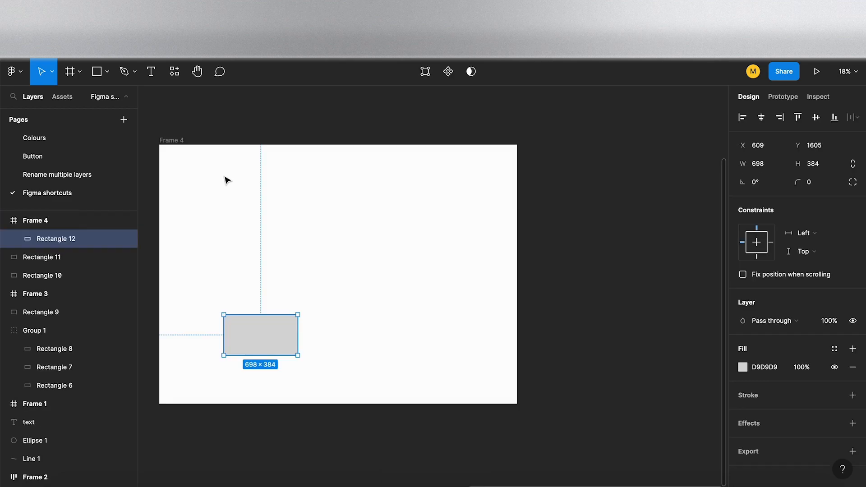
mouse_move(223, 128)
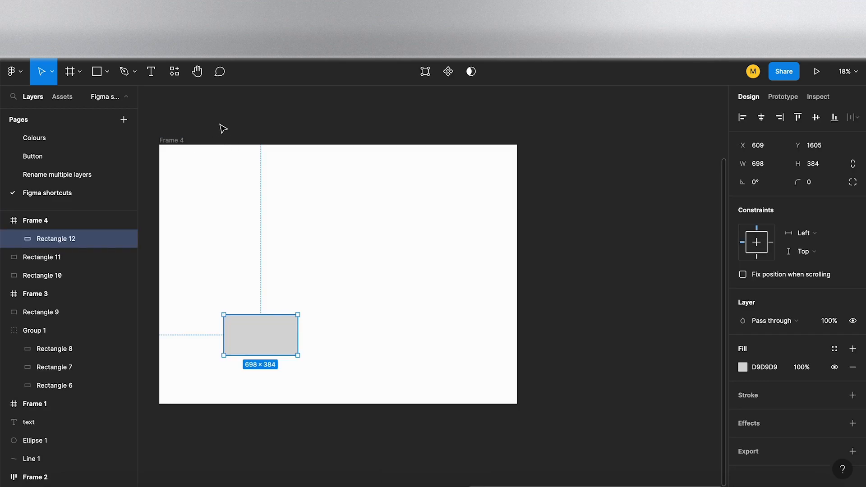
Select Rectangle 12 inside Frame 4 and drag it right and up to X 1340, Y 1031
click(35, 220)
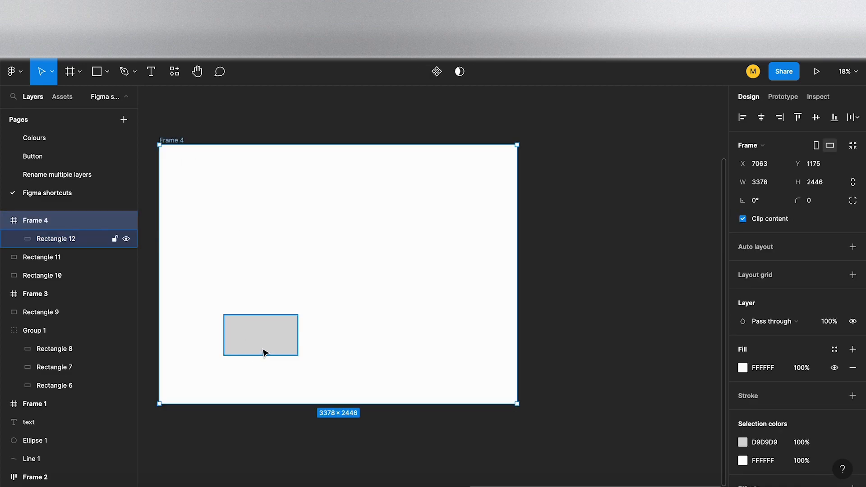
click(259, 335)
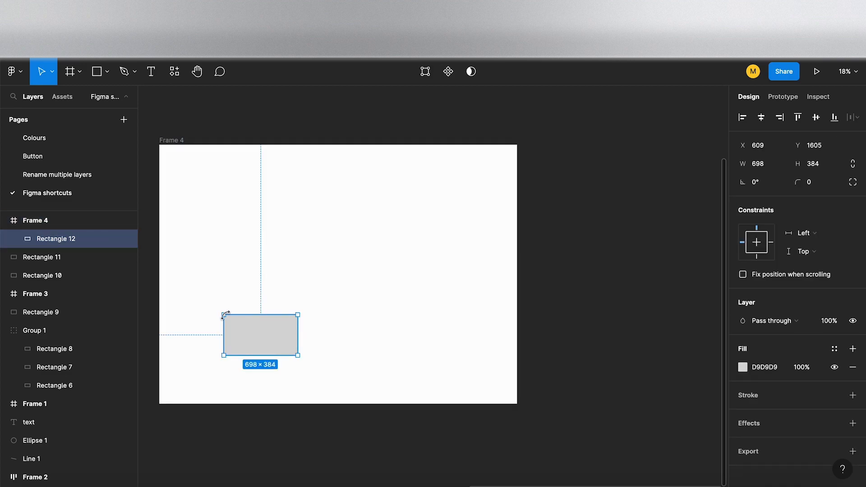
mouse_move(368, 338)
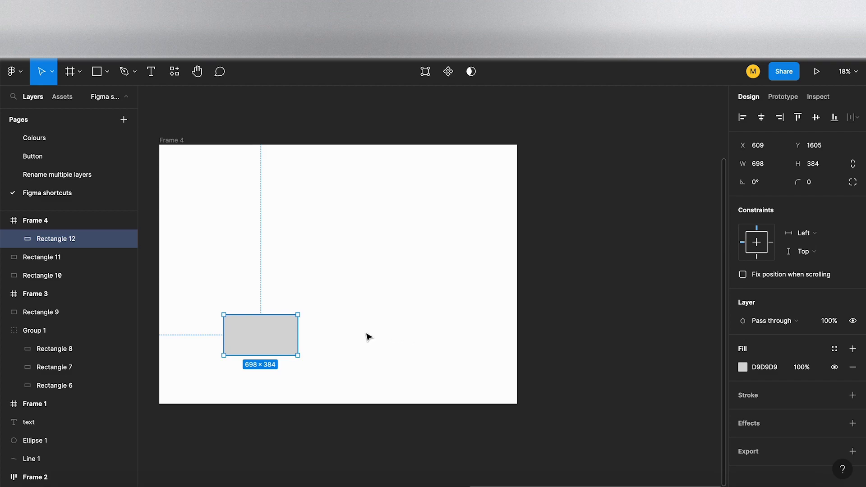
mouse_move(367, 337)
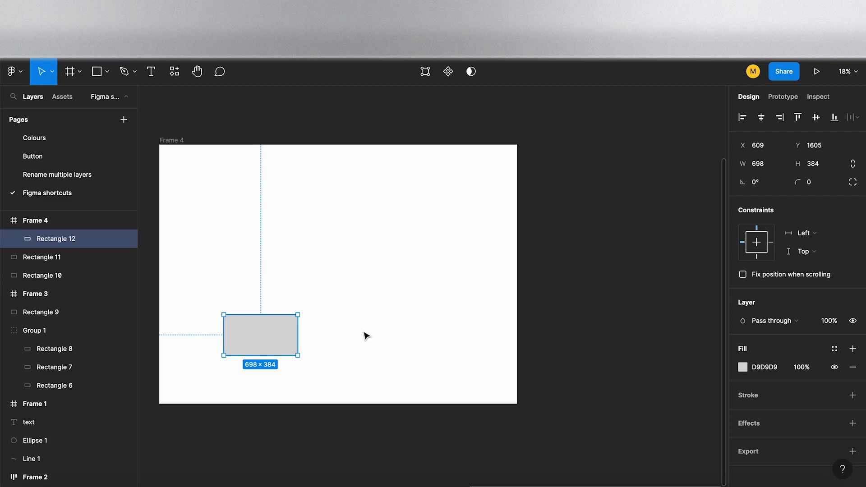
mouse_move(374, 342)
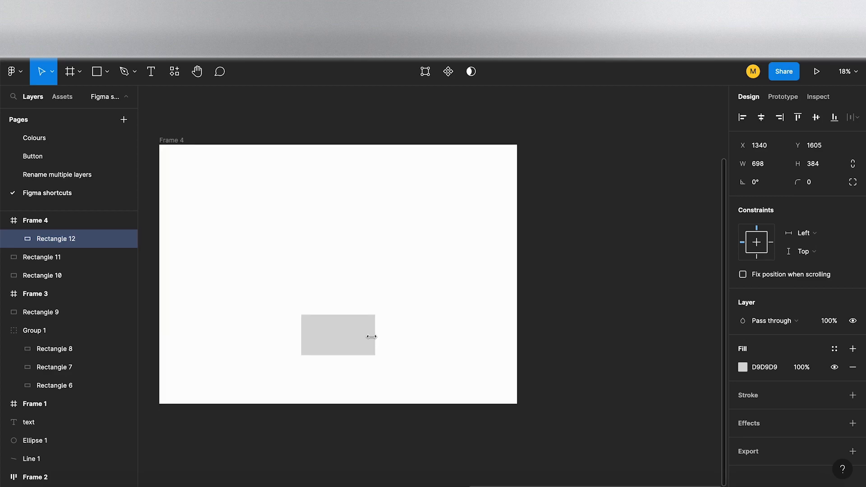
click(337, 335)
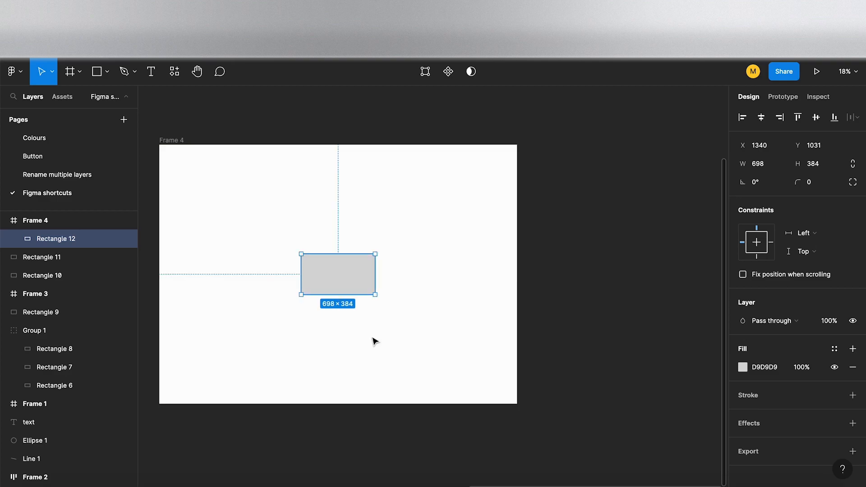
mouse_move(347, 341)
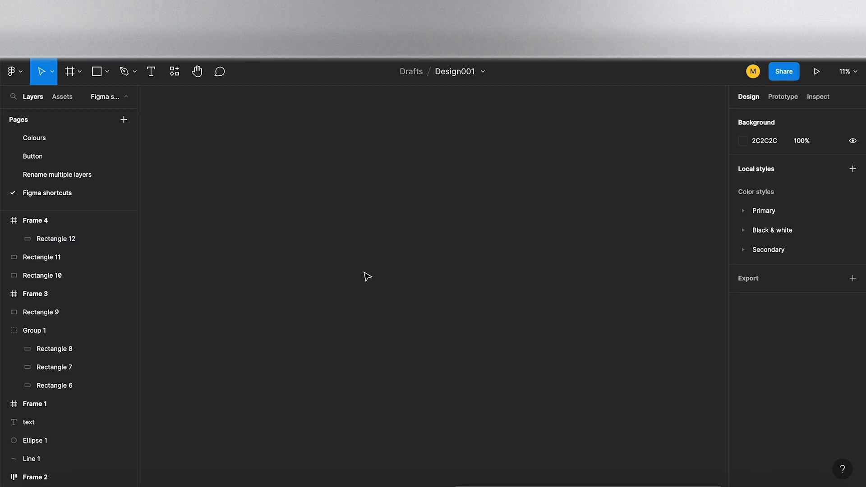
mouse_move(843, 469)
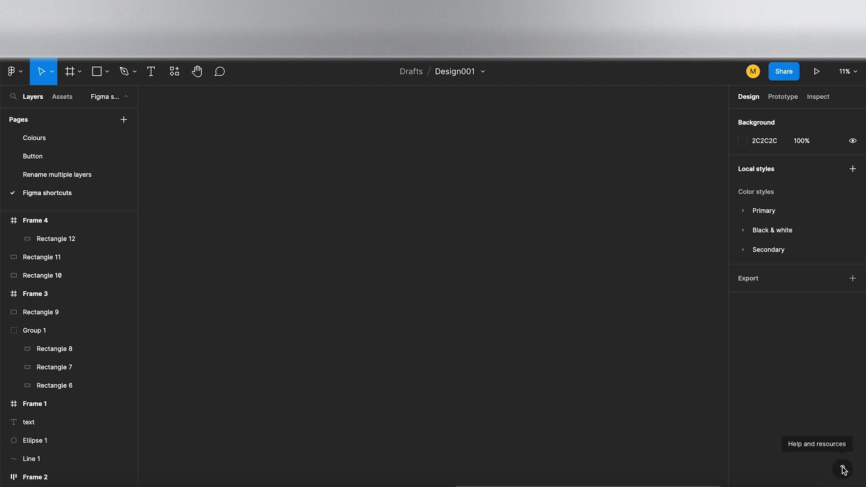
Show the Help and resources menu from the bottom-right ? button
click(844, 474)
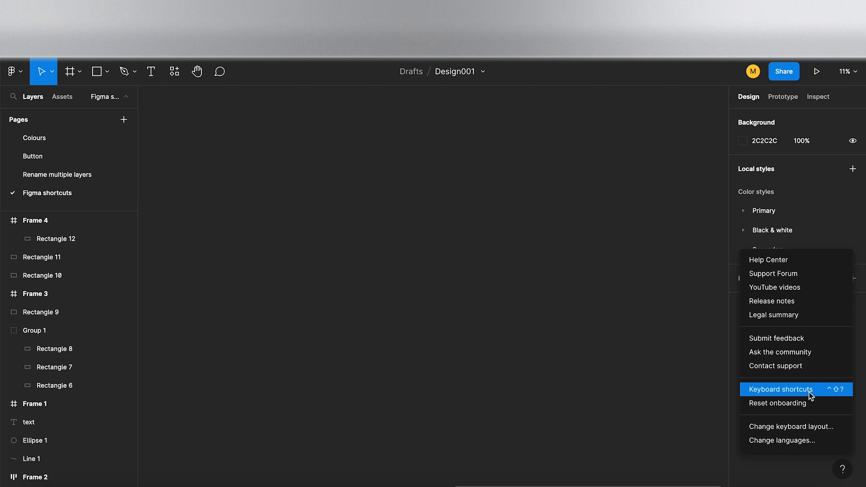
Browse the keyboard shortcuts panel's Essential, View, Text and Selection tabs, then close it
click(780, 389)
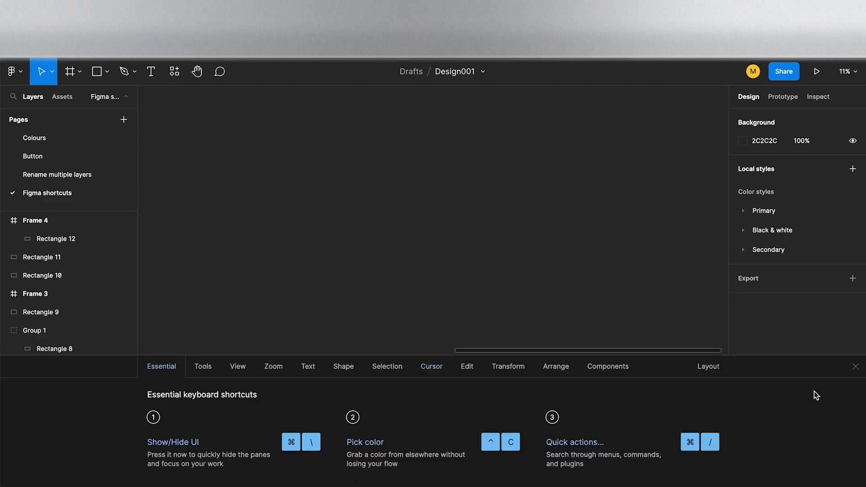
mouse_move(689, 441)
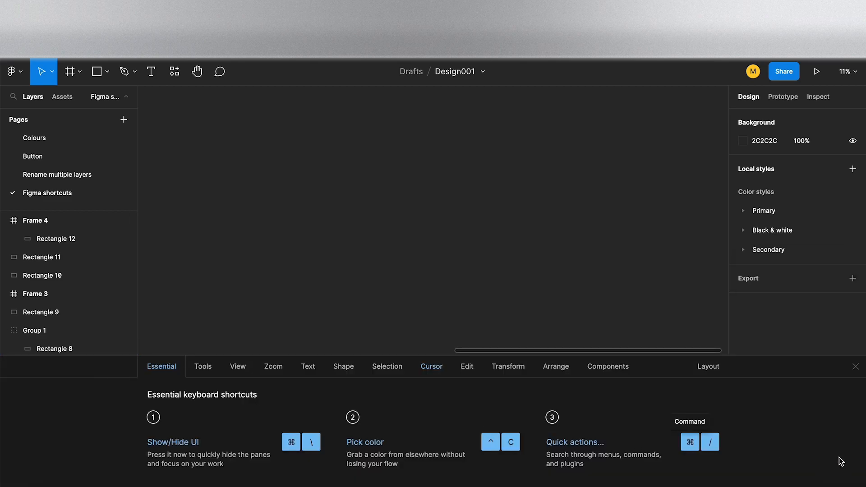
mouse_move(170, 415)
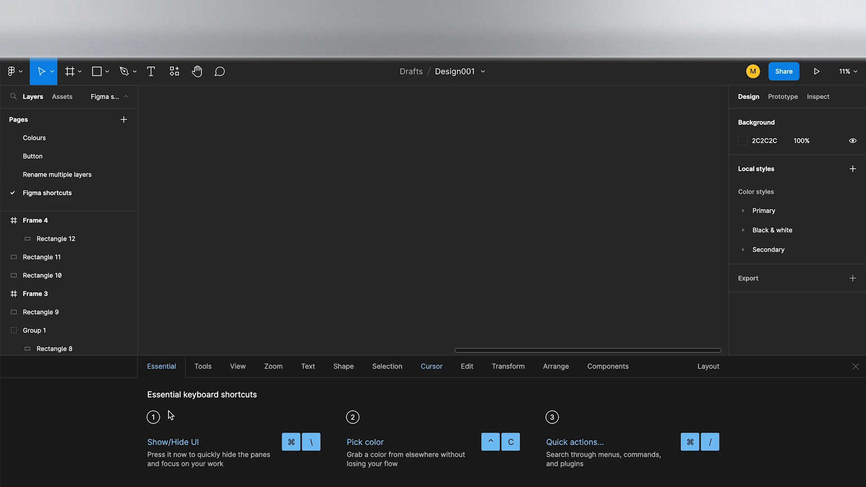
mouse_move(234, 417)
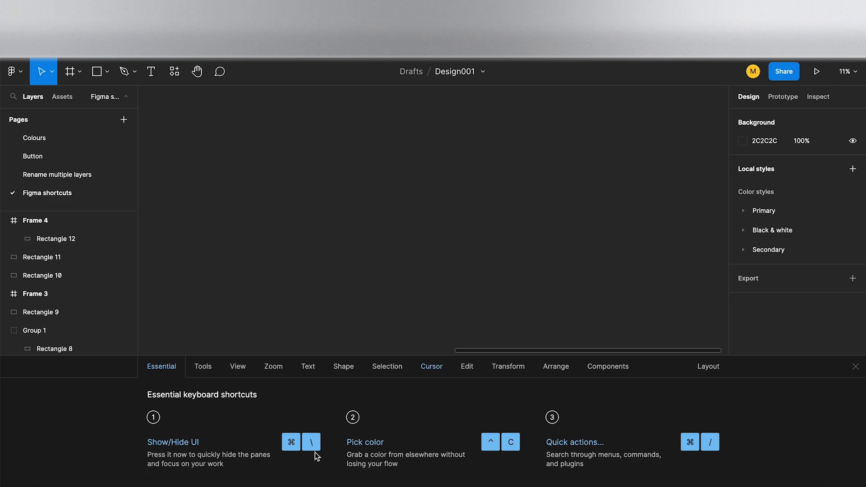
mouse_move(203, 366)
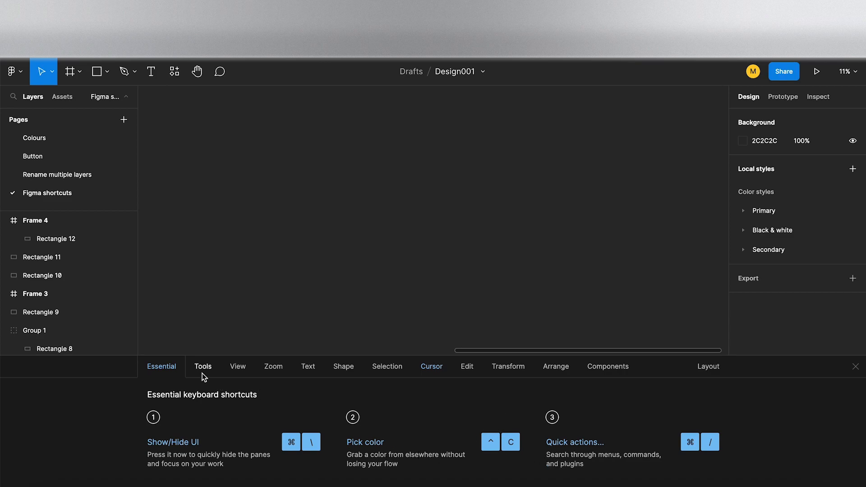
click(203, 366)
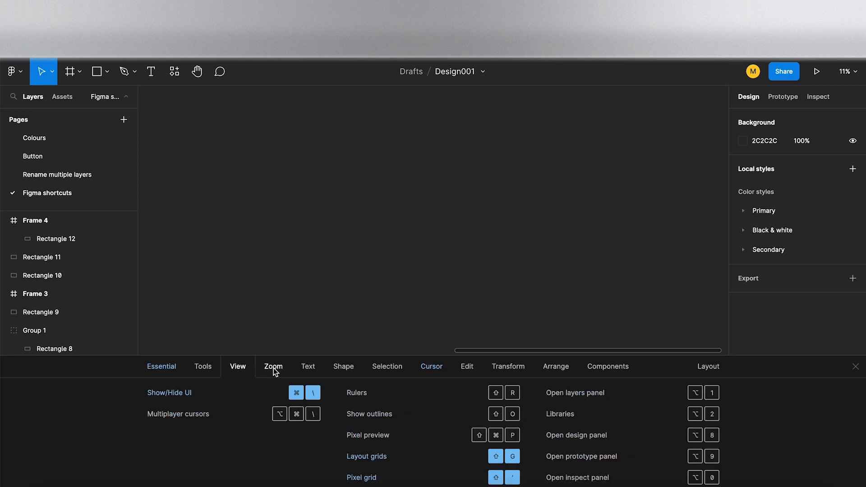
click(307, 367)
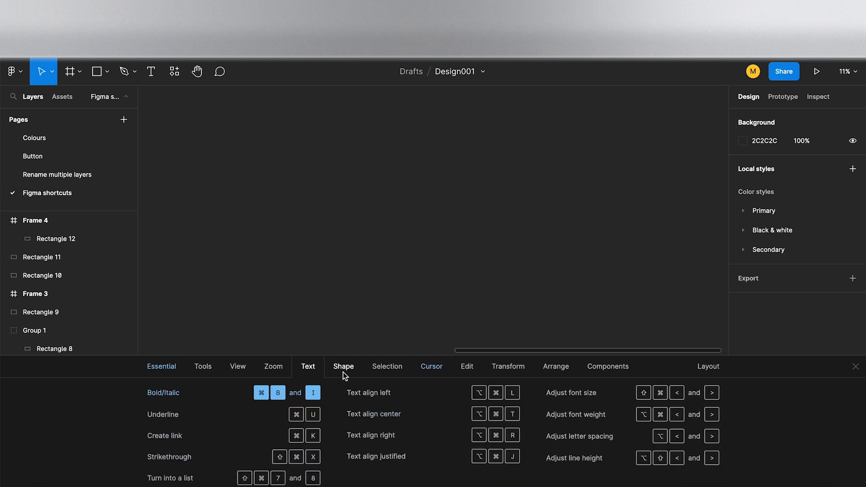
click(387, 366)
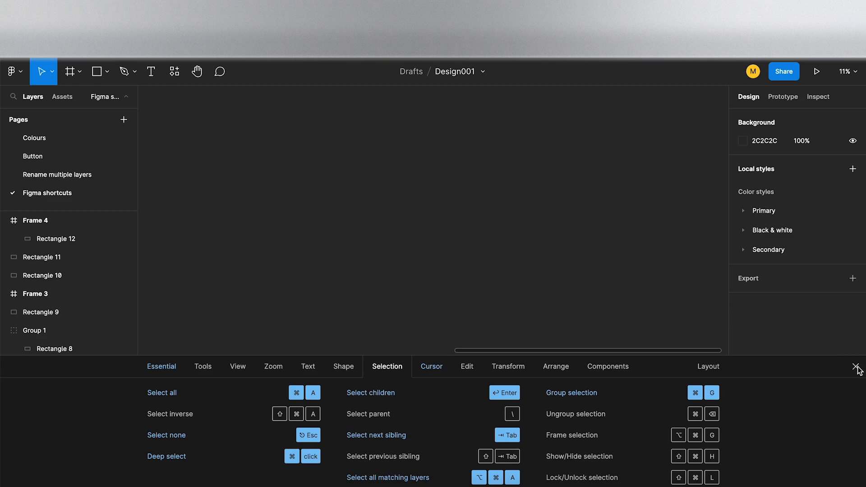
click(858, 368)
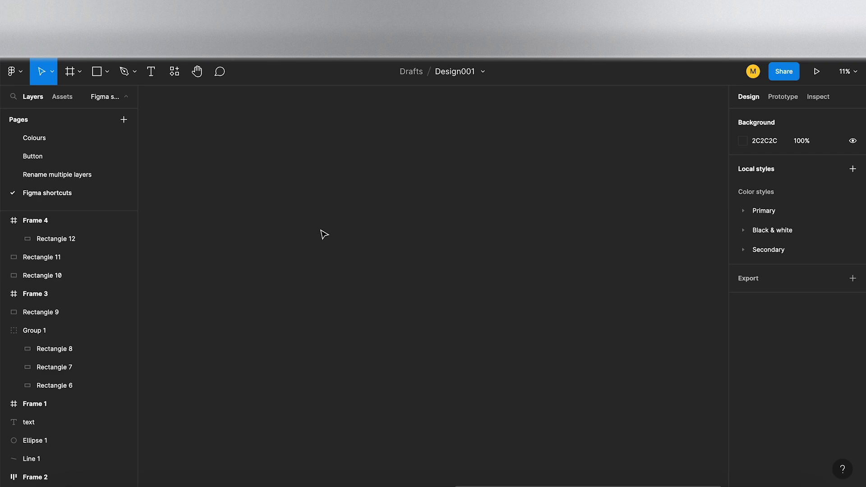
mouse_move(307, 212)
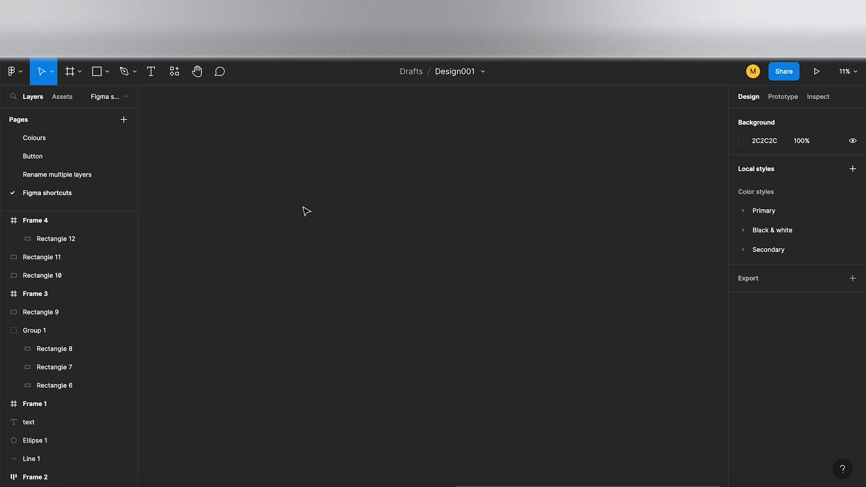